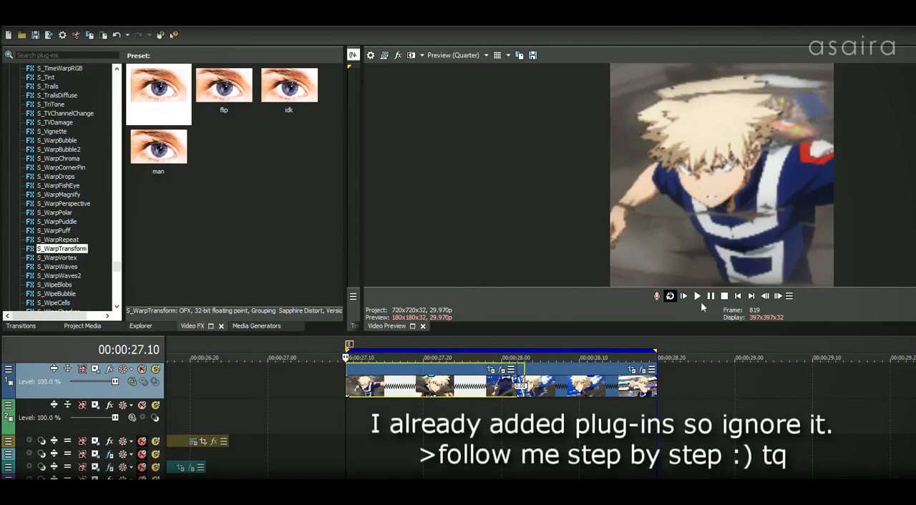
# Overlap the second clip onto the first for a short crossfade and locate S_WarpTransform in Video FX.
pyautogui.click(696, 295)
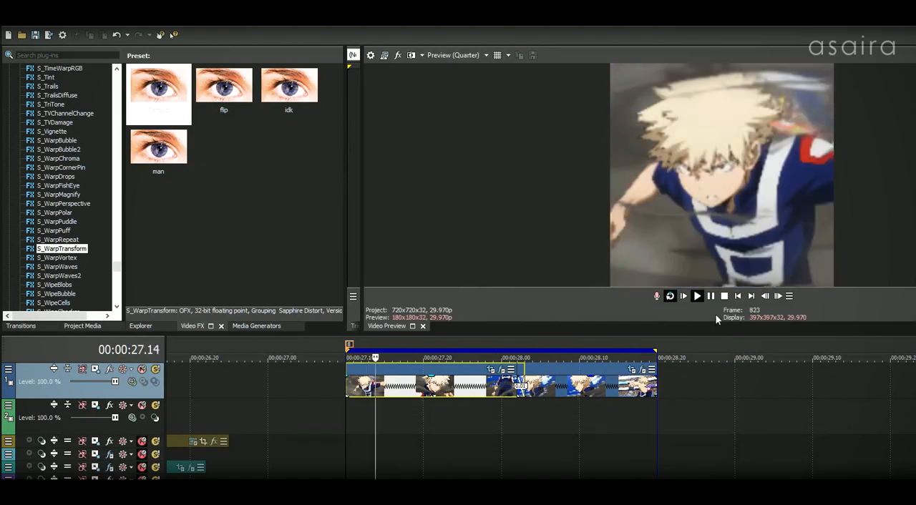
pyautogui.click(696, 295)
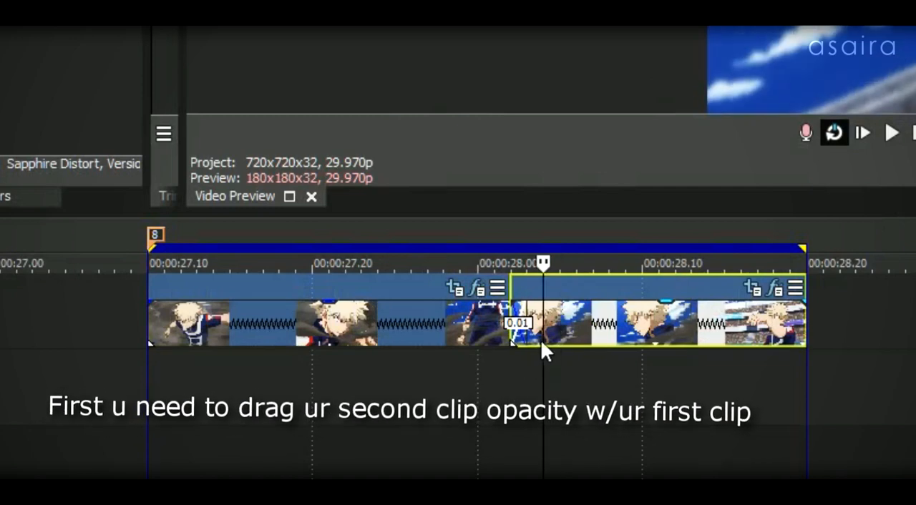
pyautogui.moveTo(526, 369)
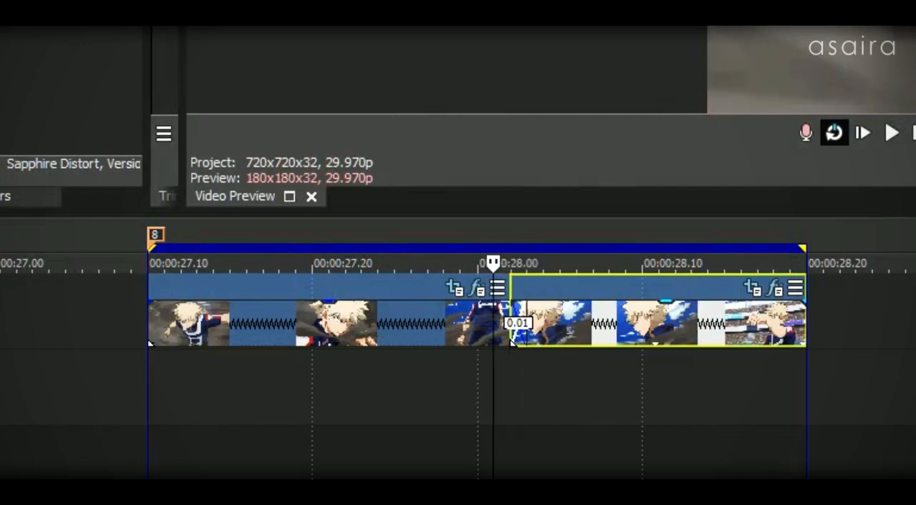
pyautogui.click(543, 263)
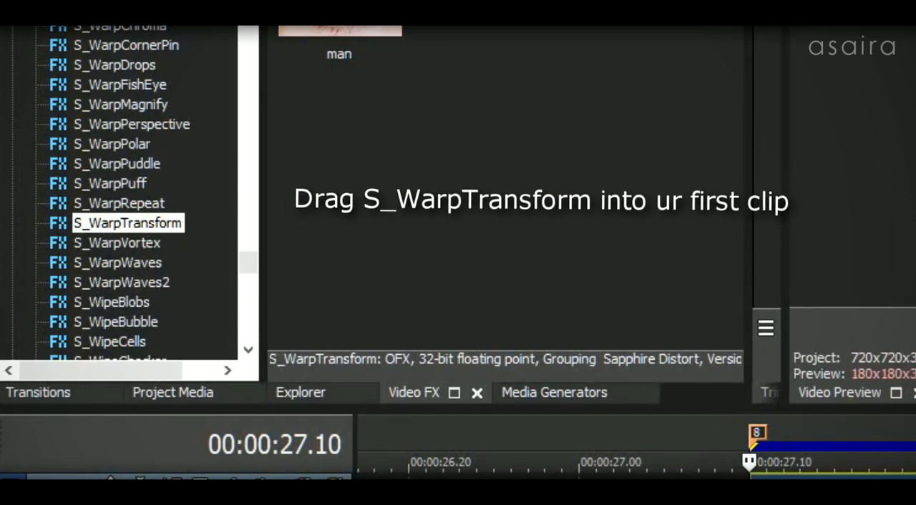
# Drop Sapphire S_WarpTransform from the Video FX list onto the first timeline clip.
pyautogui.moveTo(127, 223); pyautogui.dragTo(615, 380)
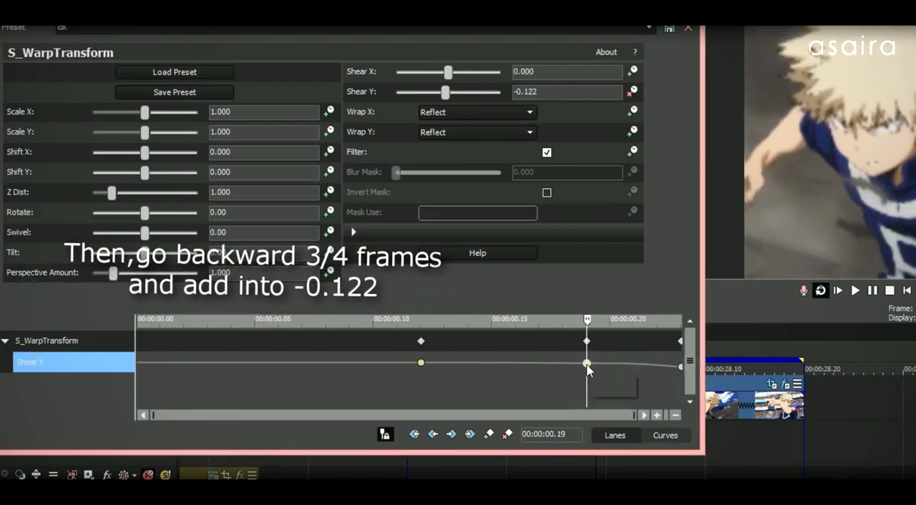
# Set the Shear Y keyframe near the clip's end to -0.122 with Slow Fade interpolation.
pyautogui.click(566, 92)
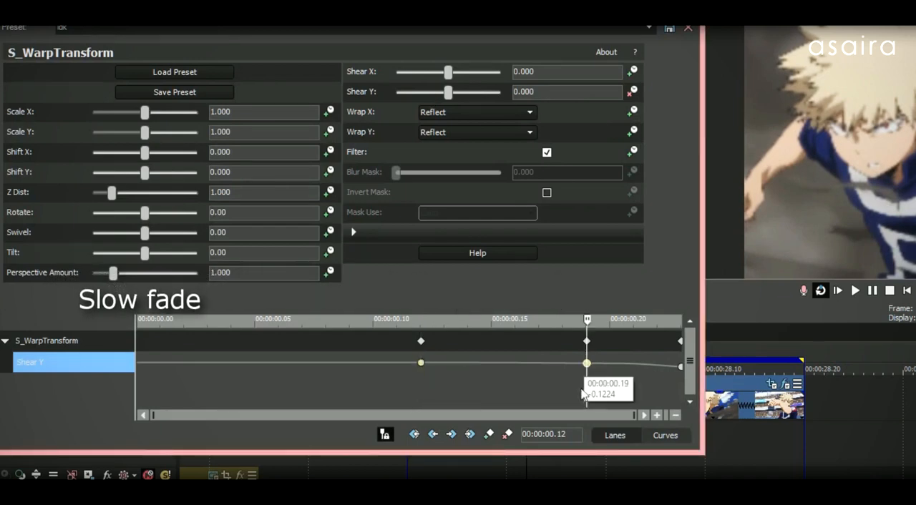
pyautogui.click(421, 364)
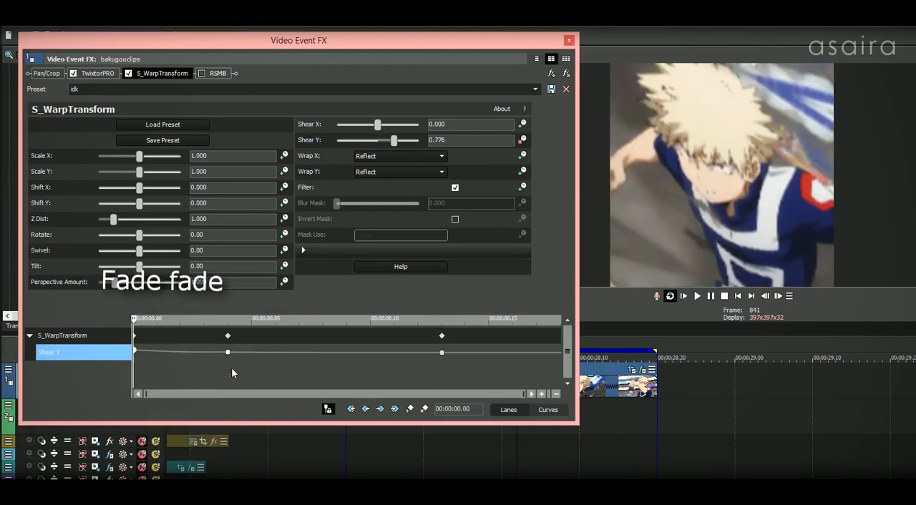
# Close the Video Event FX window and return to the timeline preview.
pyautogui.click(567, 89)
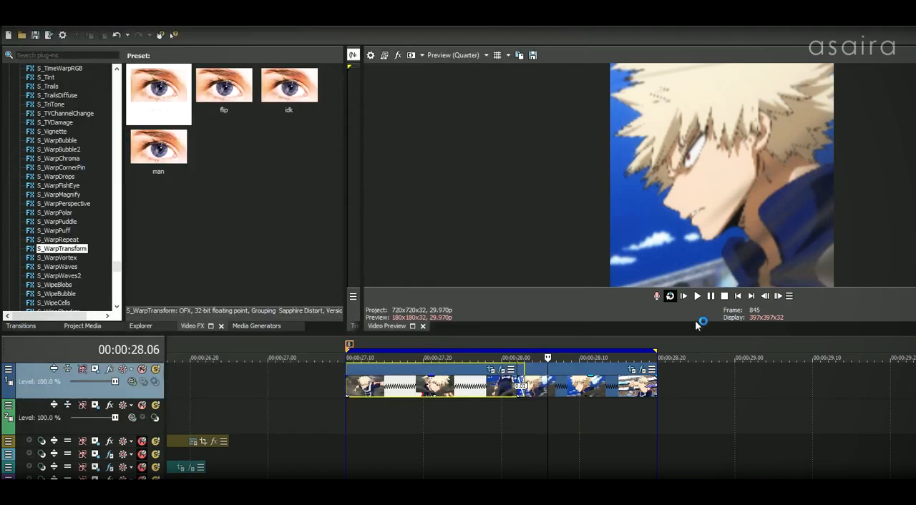